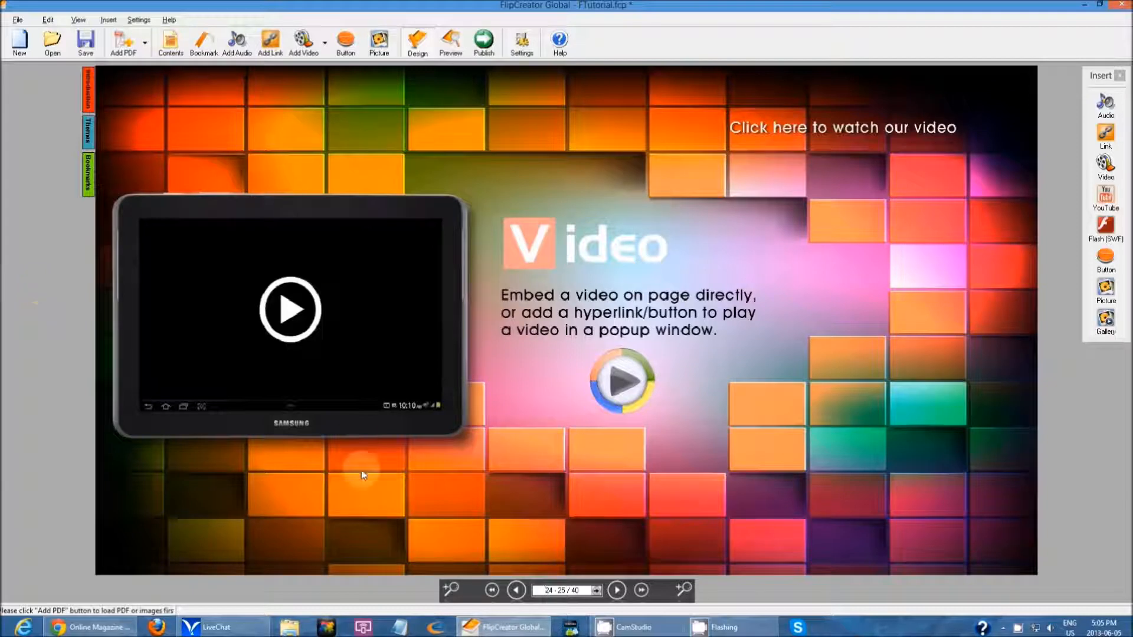
mouse_move(497, 214)
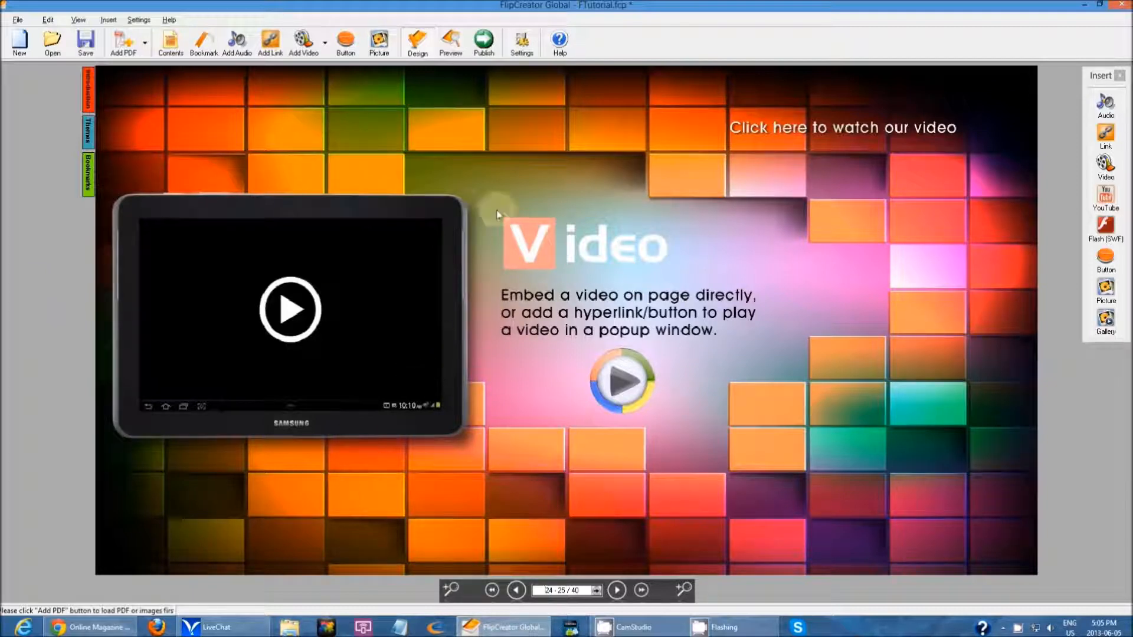
mouse_move(498, 196)
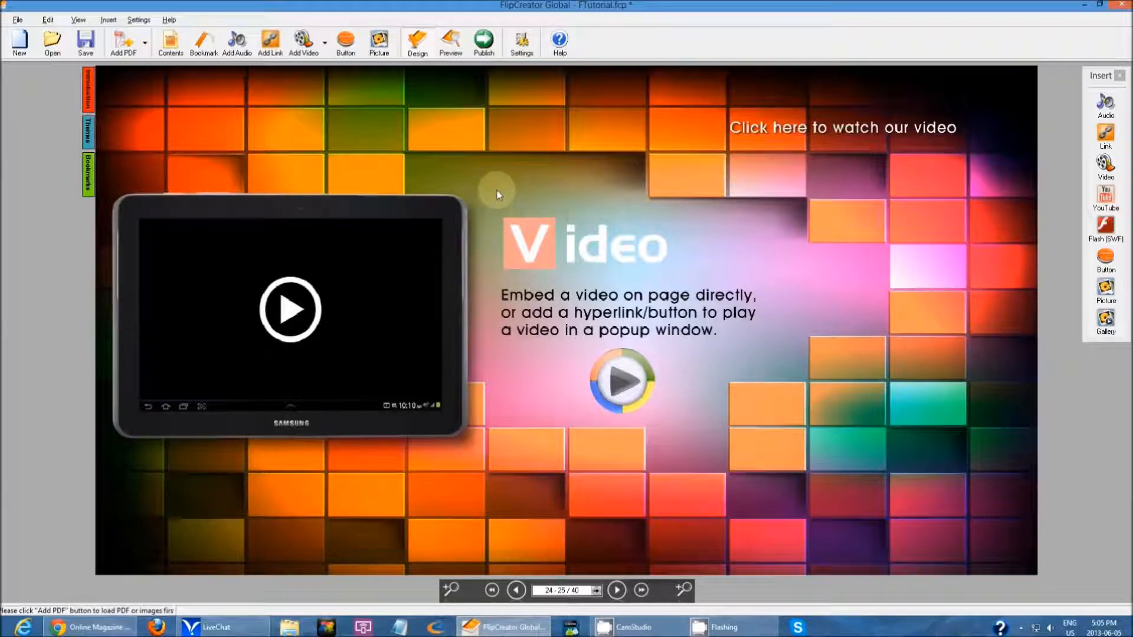
mouse_move(302, 41)
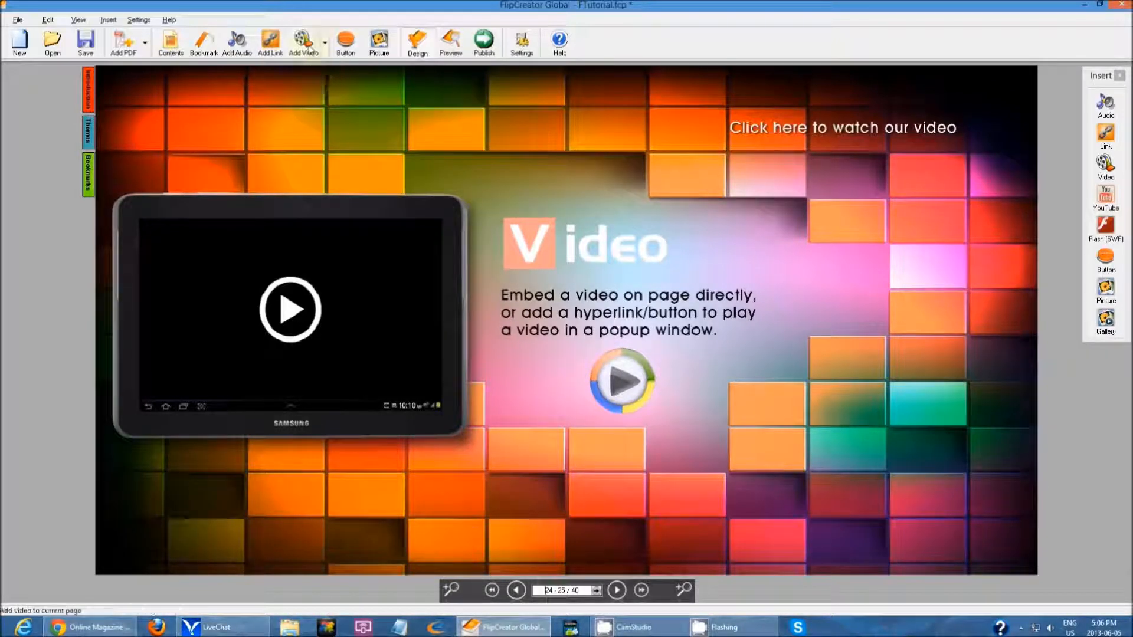
Step: Load test video epage creator.flv from Sample Video into the Add Video settings
left_click(325, 43)
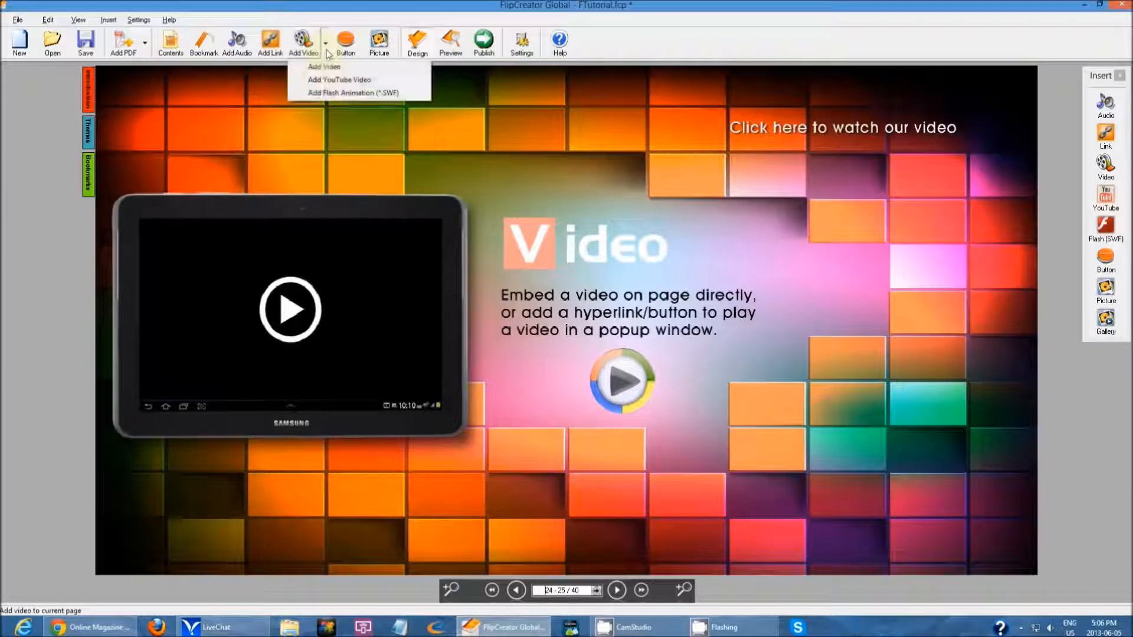
mouse_move(323, 66)
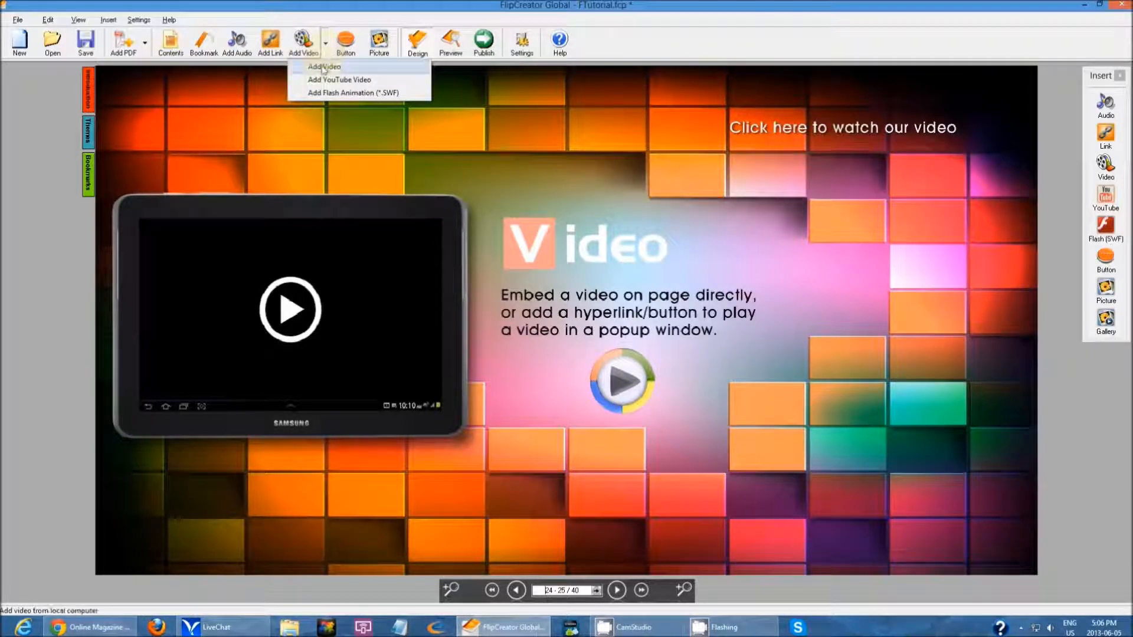
mouse_move(354, 92)
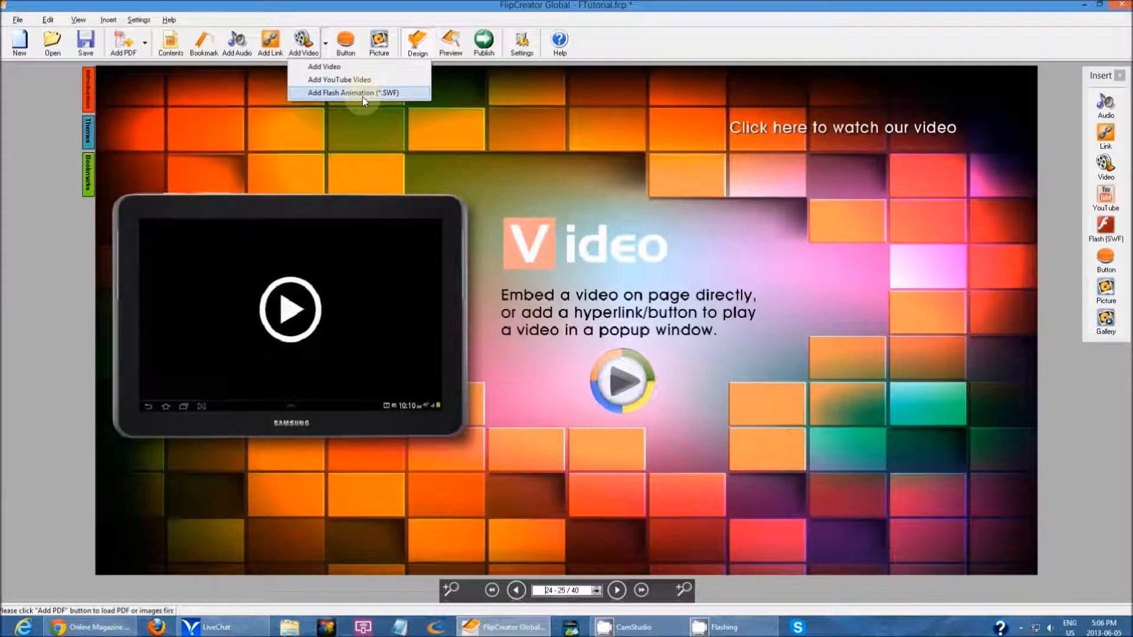
mouse_move(323, 67)
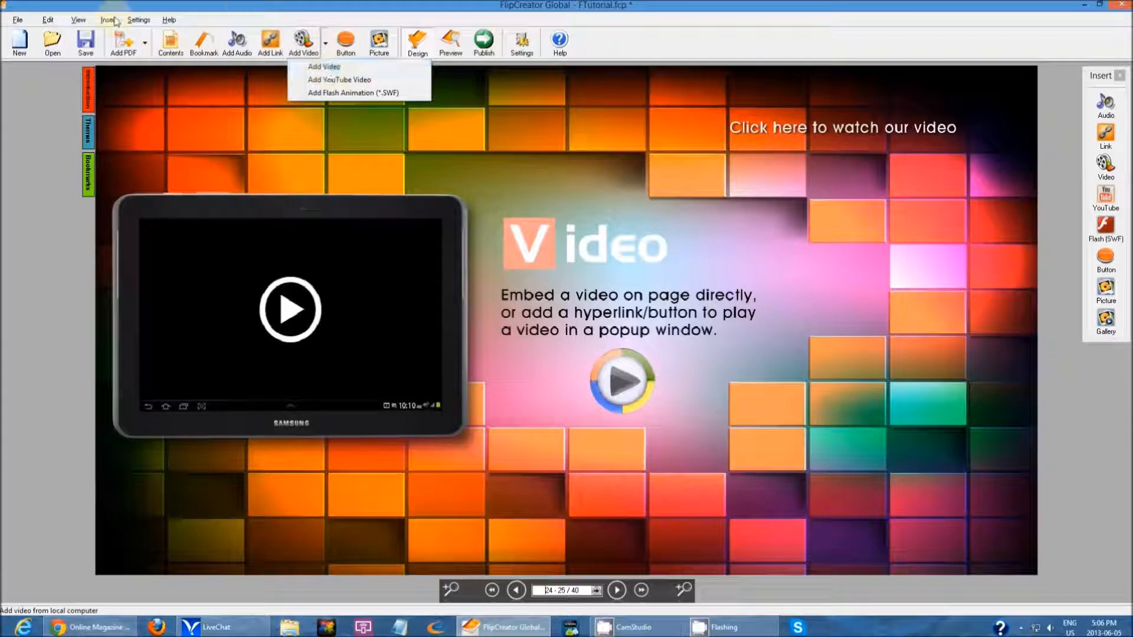
left_click(109, 19)
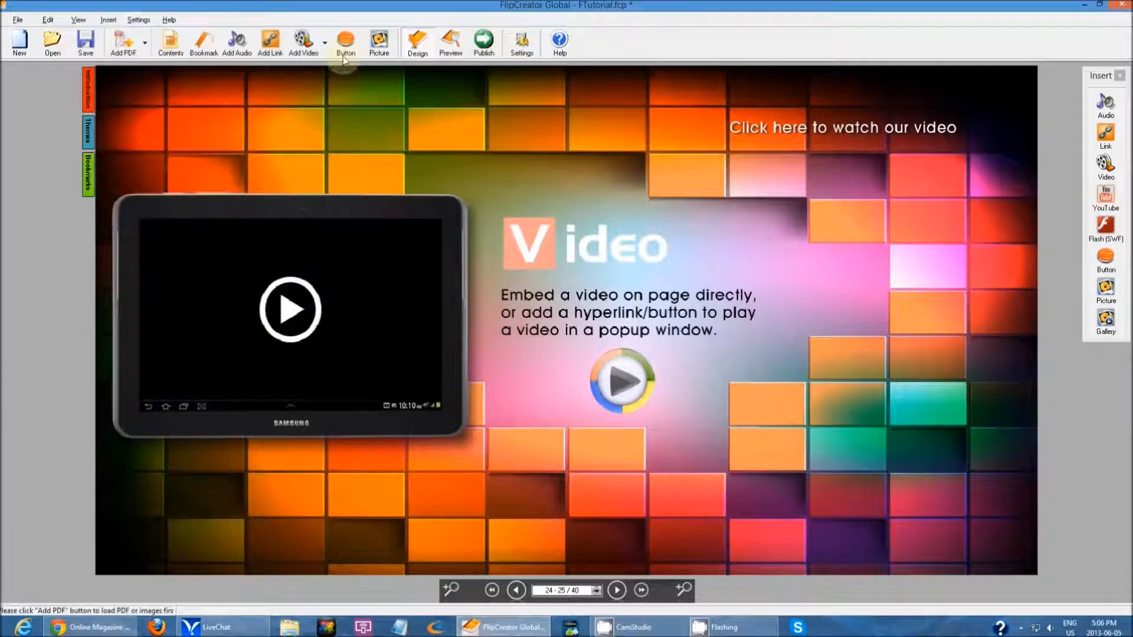
left_click(302, 43)
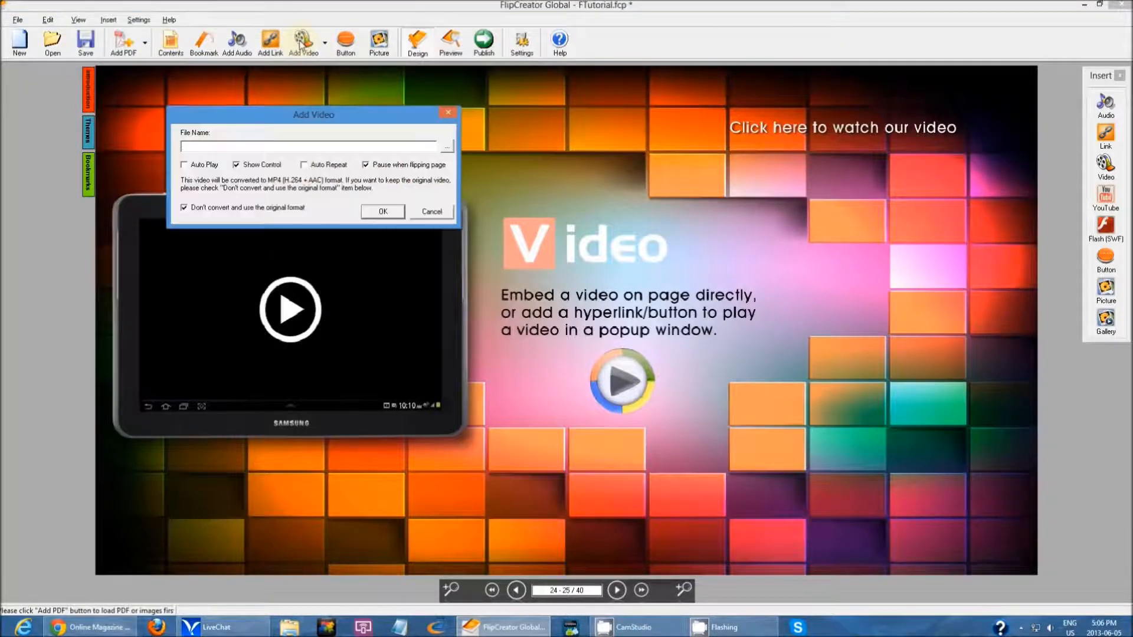
mouse_move(550, 157)
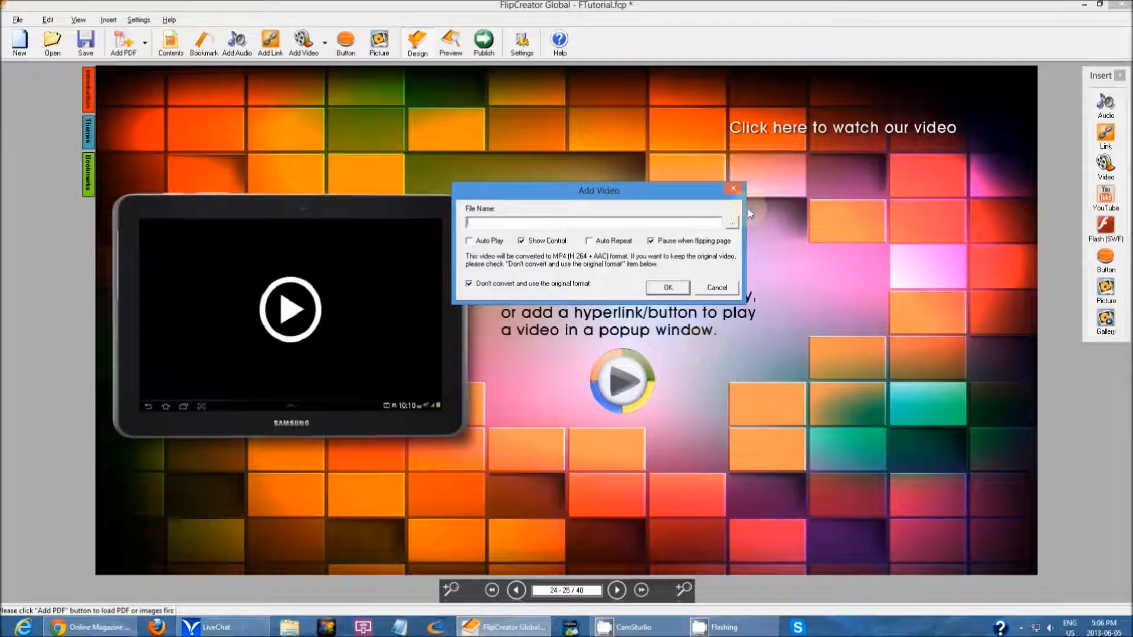
left_click(731, 222)
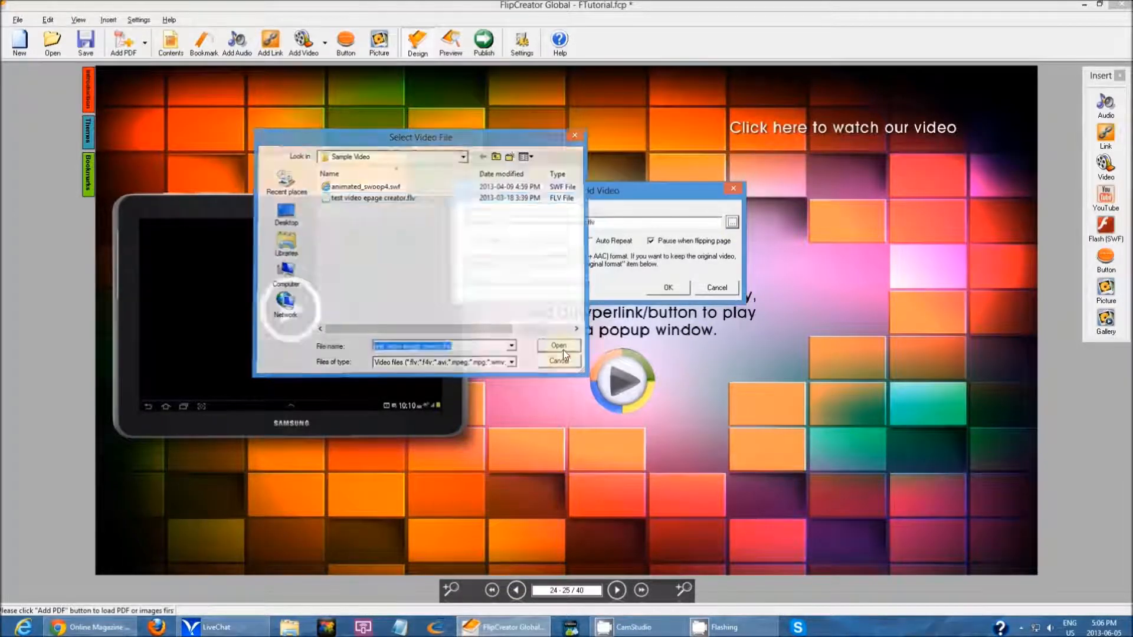
left_click(559, 345)
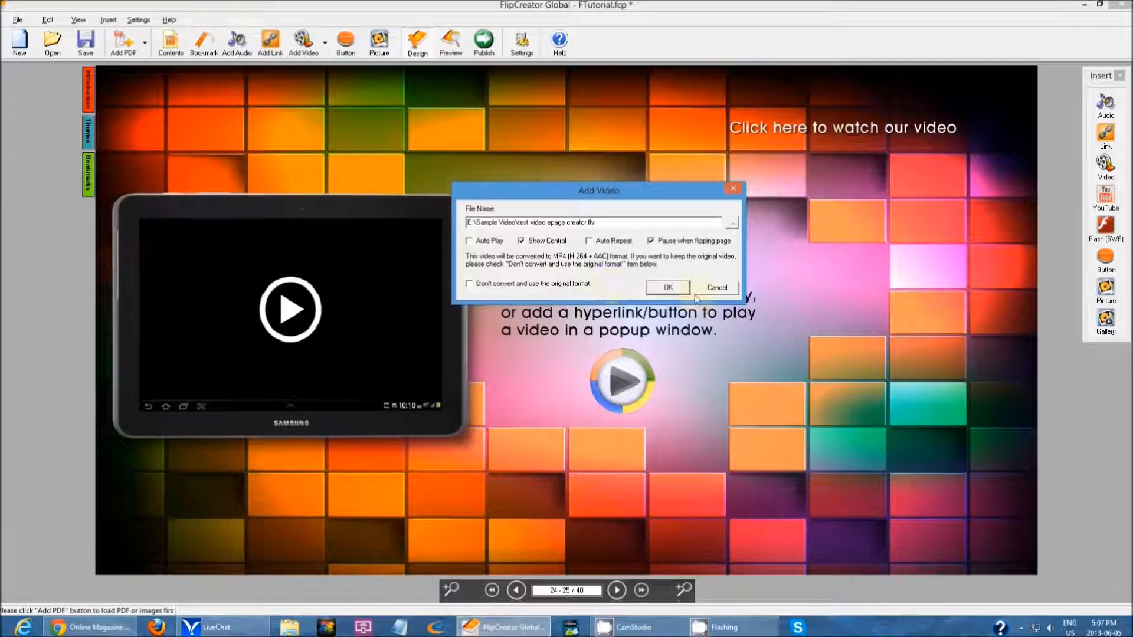
Step: Confirm Add Video so test video epage creator.flv converts to MP4
left_click(666, 288)
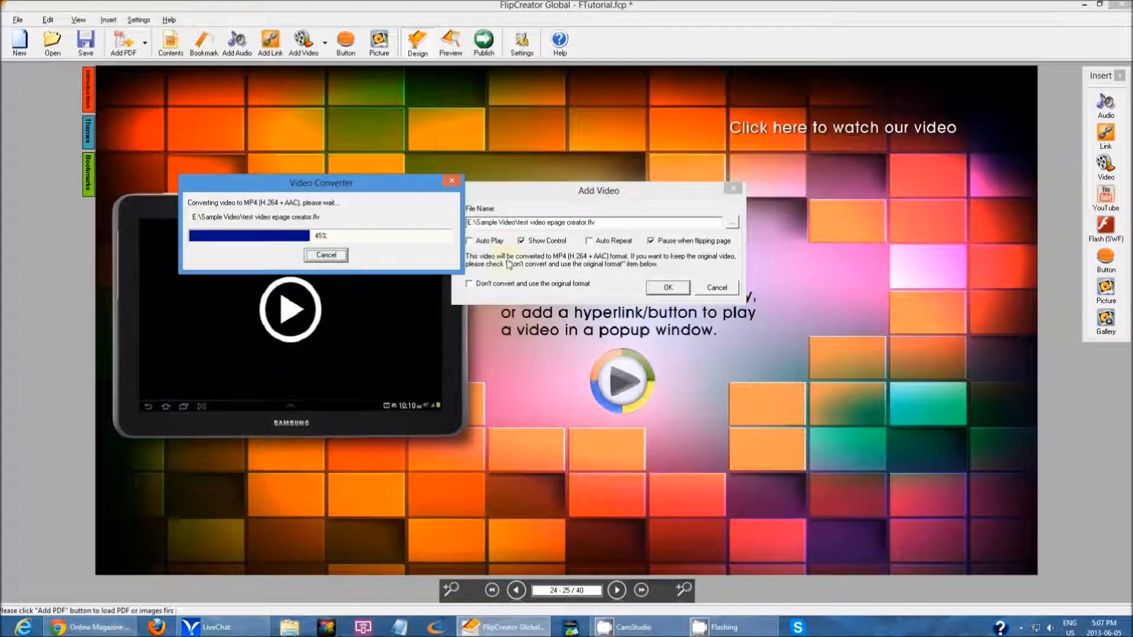
mouse_move(636, 244)
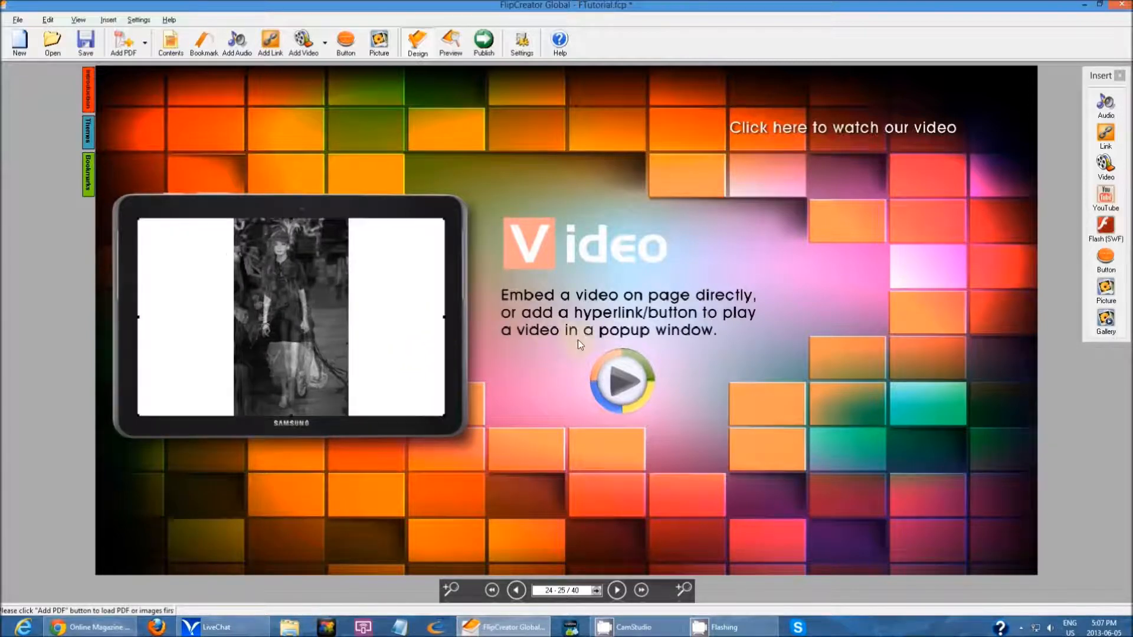
mouse_move(495, 321)
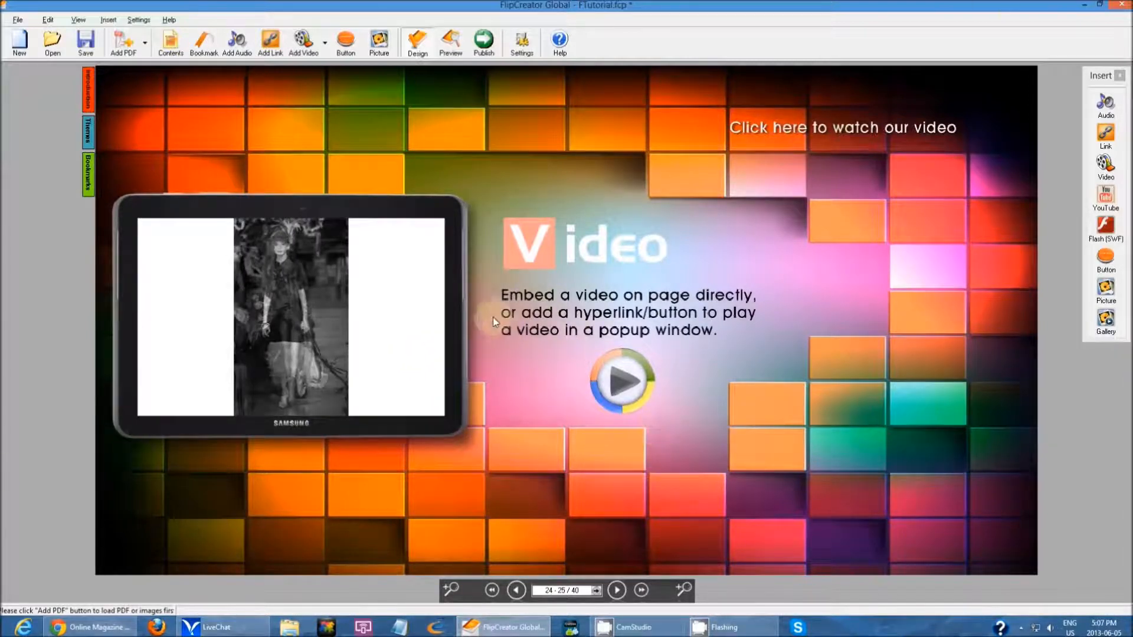
mouse_move(495, 284)
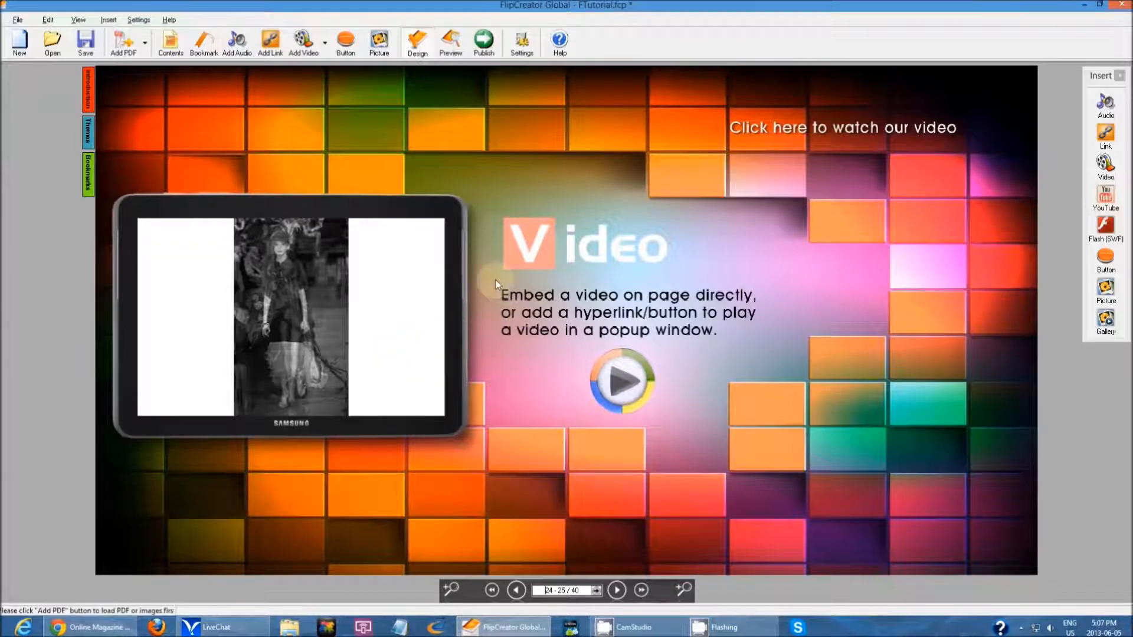
mouse_move(502, 345)
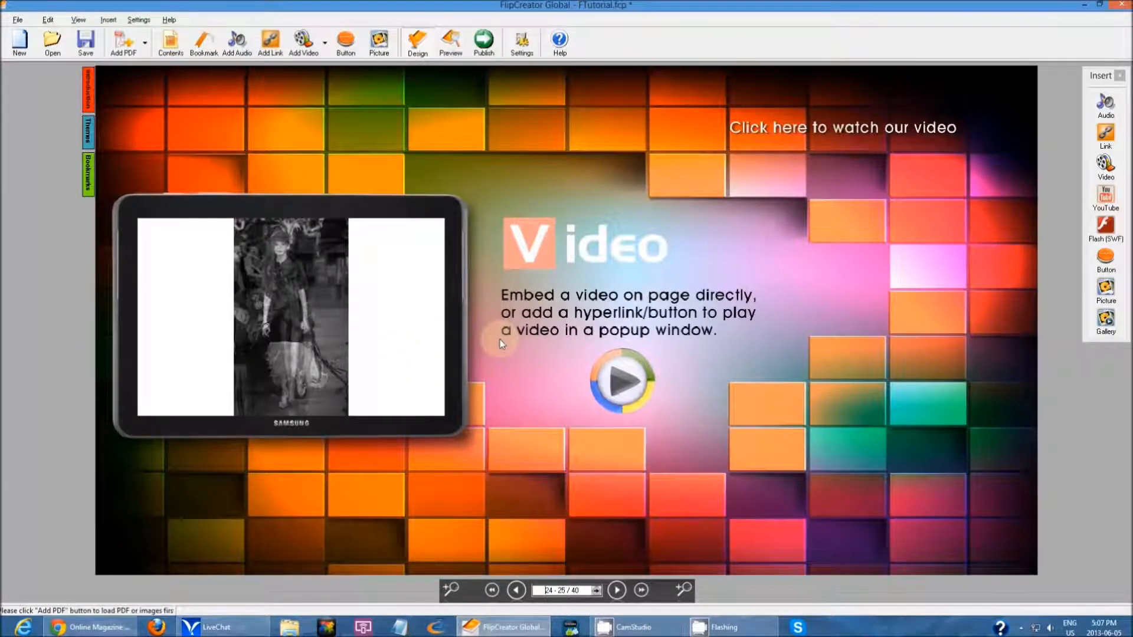
mouse_move(727, 289)
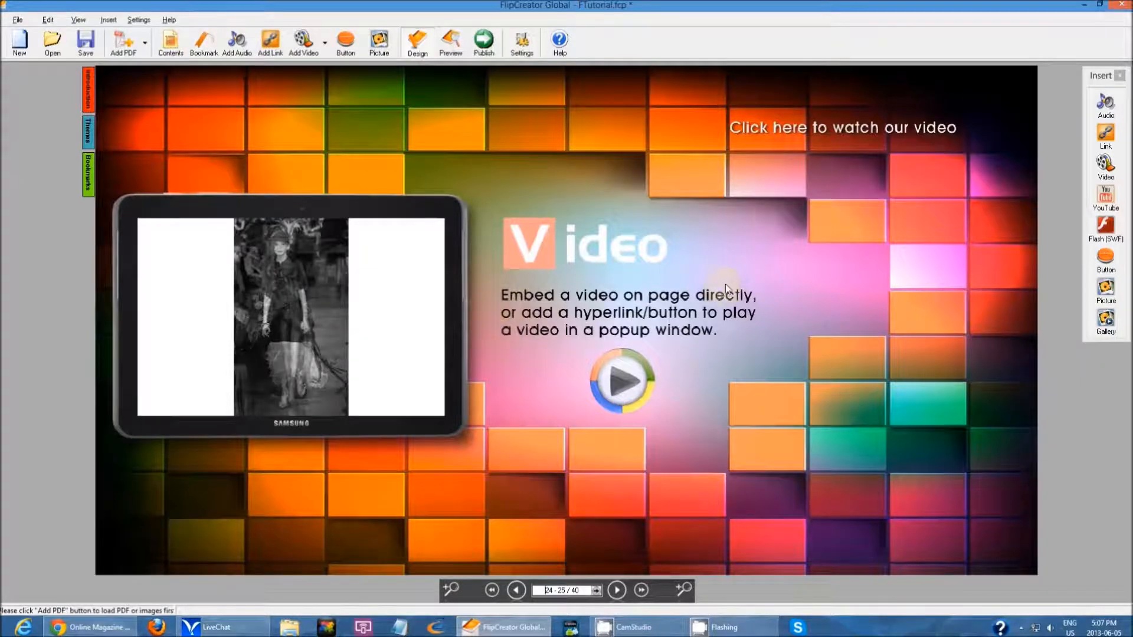
mouse_move(650, 251)
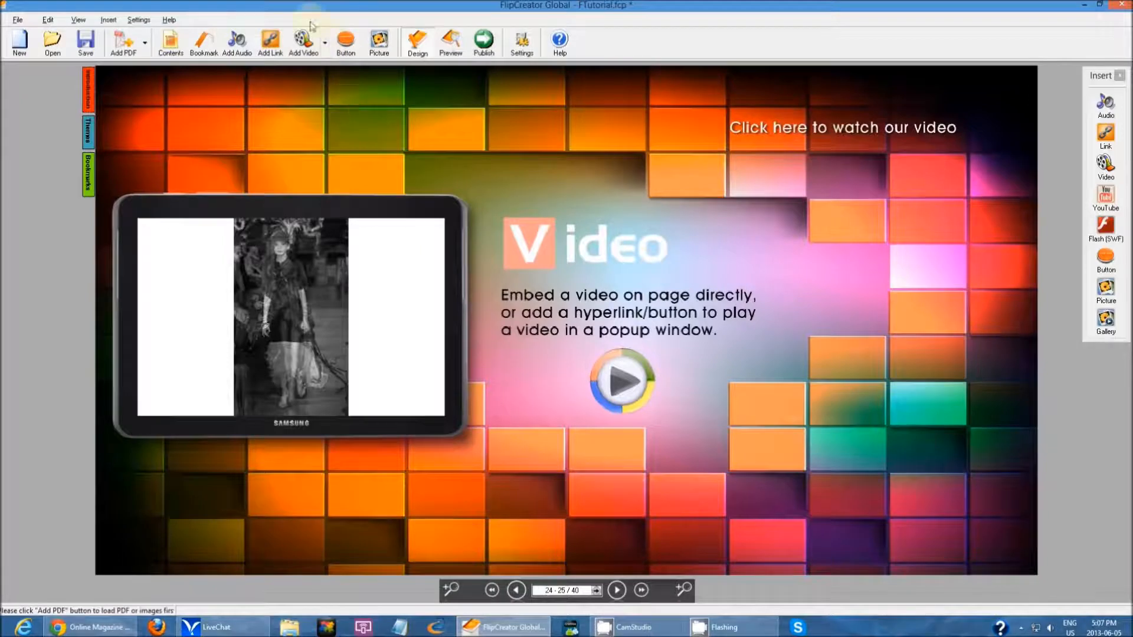
Step: Open the Add YouTube Video dialog
left_click(325, 42)
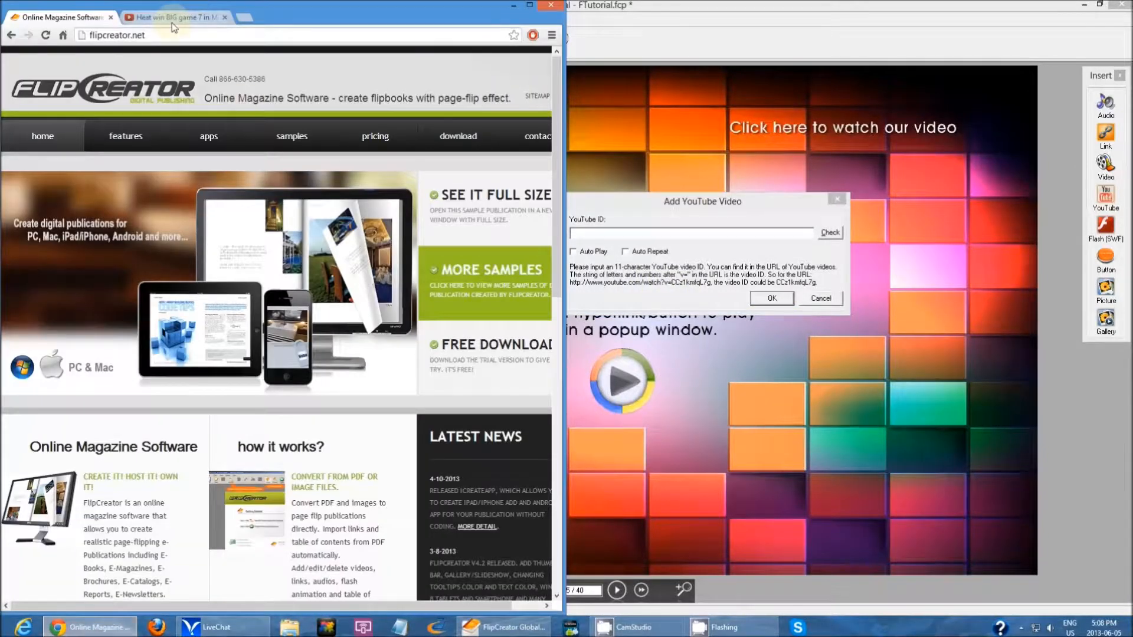
Step: Switch to the Heat vs Pacers YouTube tab and copy the video ID from its address
left_click(174, 16)
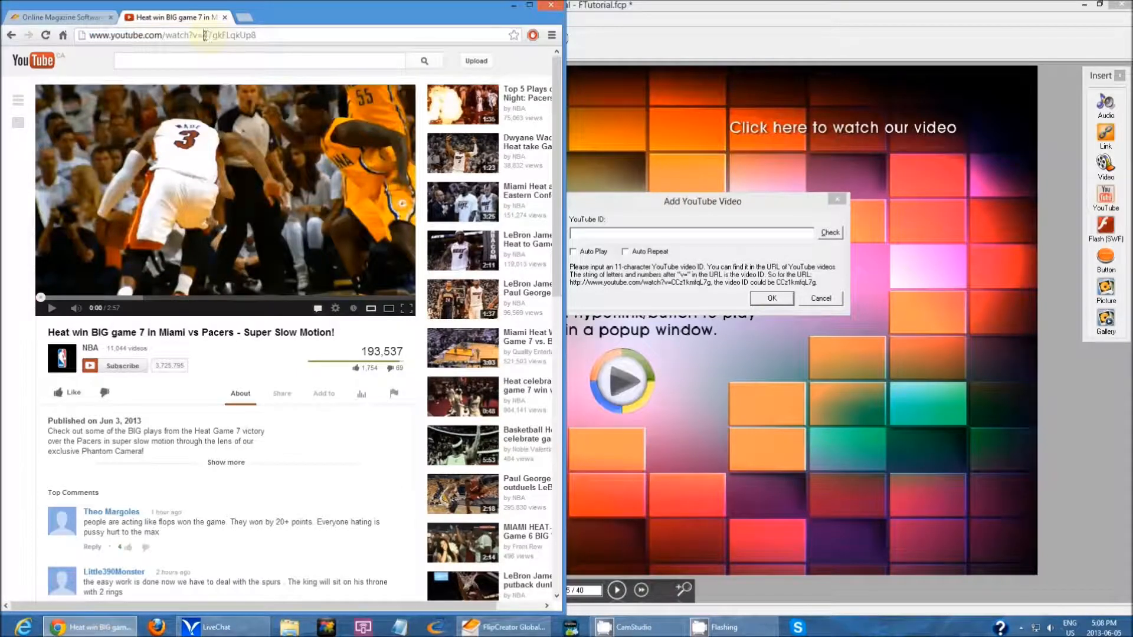
right_click(217, 34)
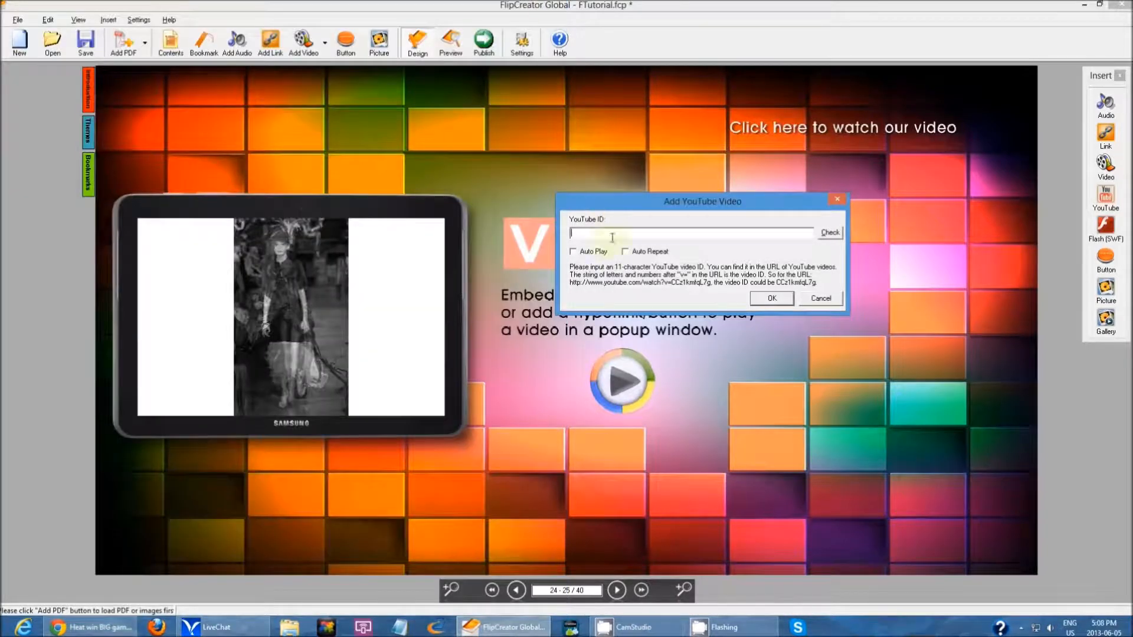
Step: Paste the ID 47gkFLqkUp8 into the Add YouTube Video dialog's ID field
type("47gkFLqkUp8")
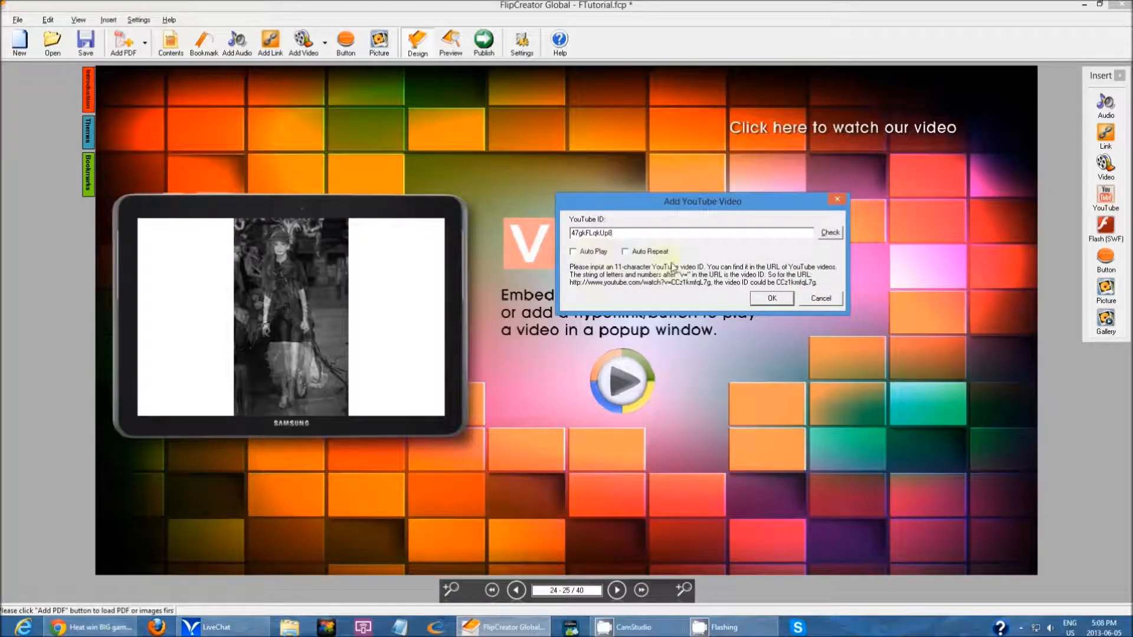
mouse_move(935, 180)
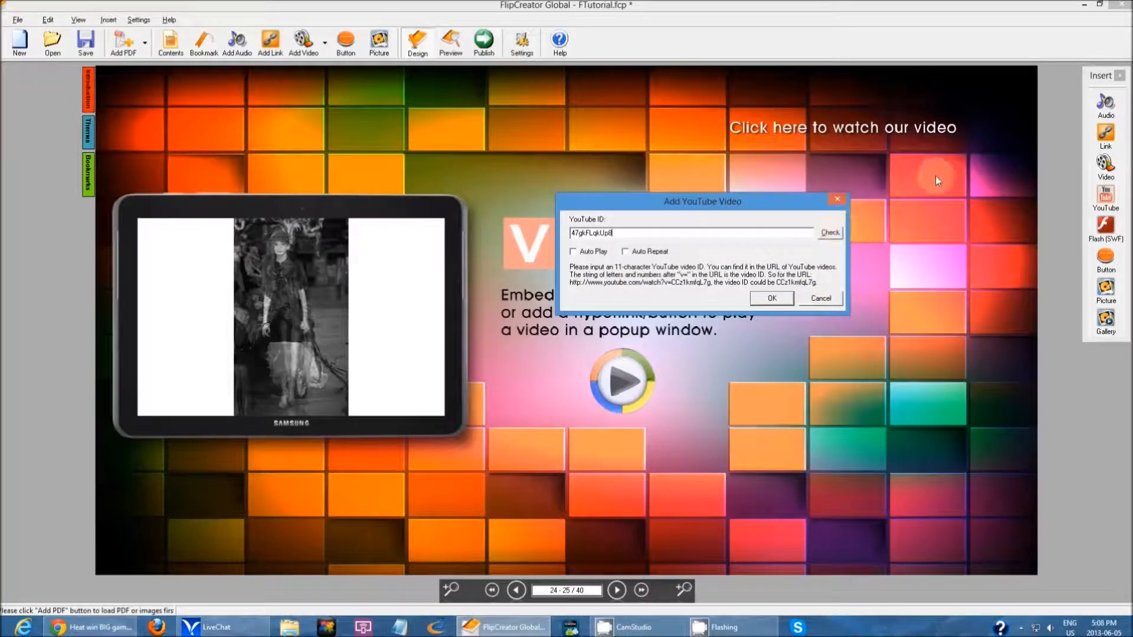
mouse_move(790, 170)
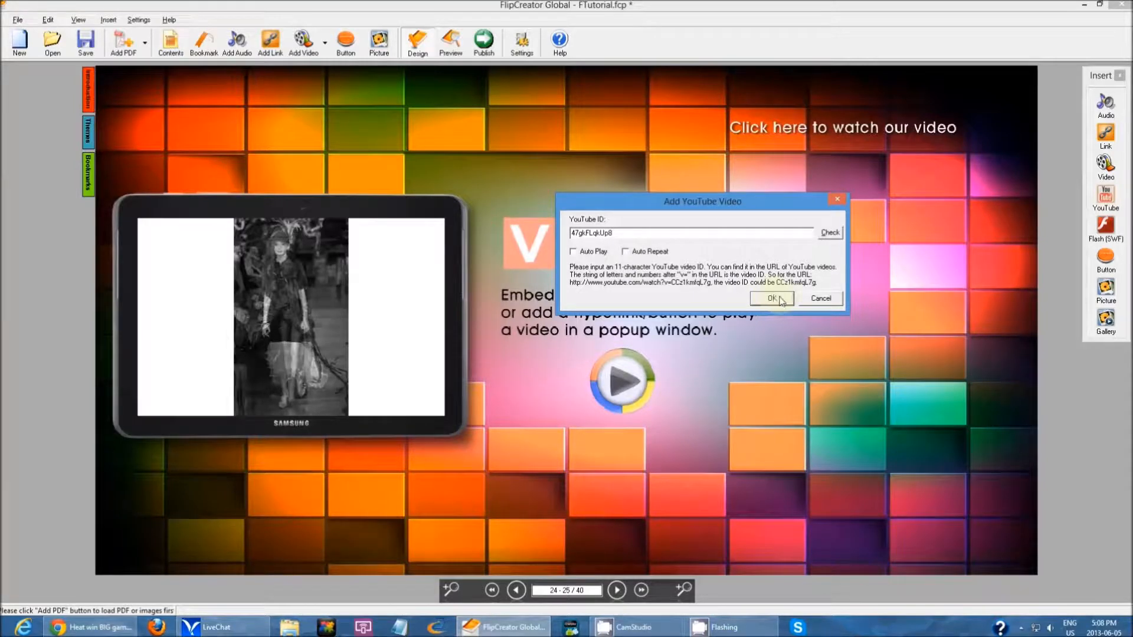
Step: Confirm Add YouTube Video to embed the Heat vs Pacers clip on the page
left_click(771, 299)
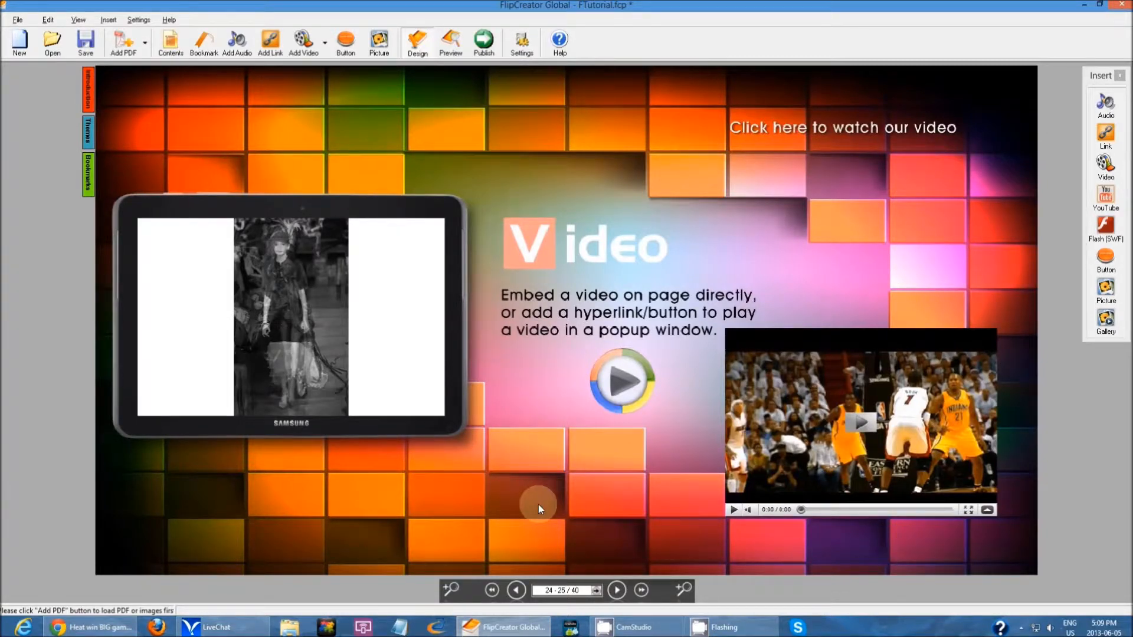
mouse_move(582, 324)
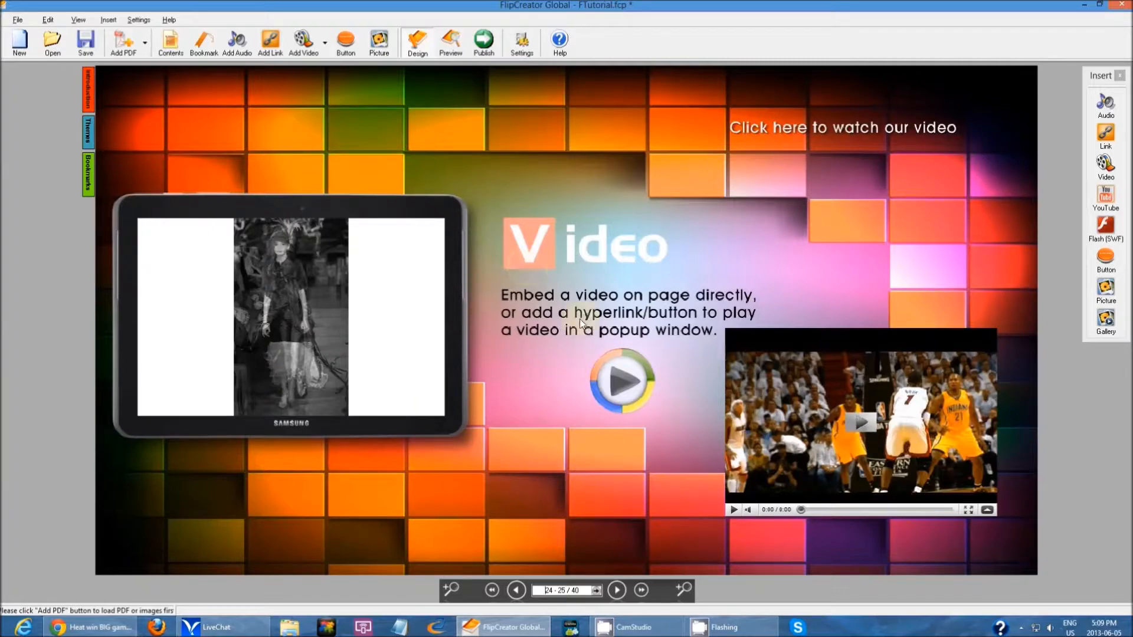
mouse_move(480, 334)
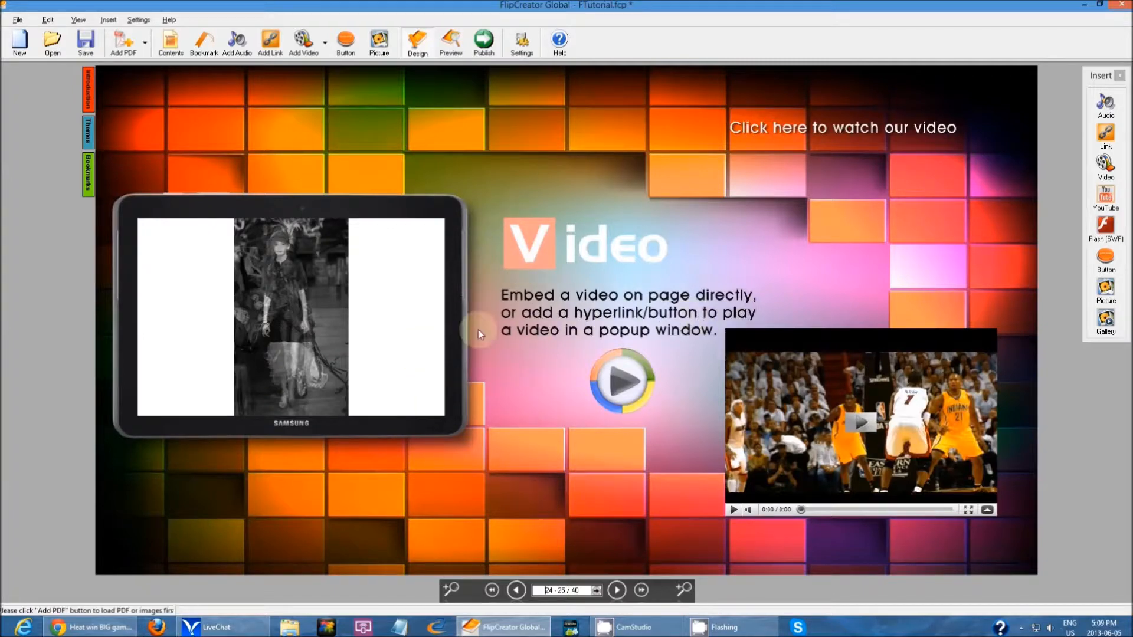
mouse_move(492, 335)
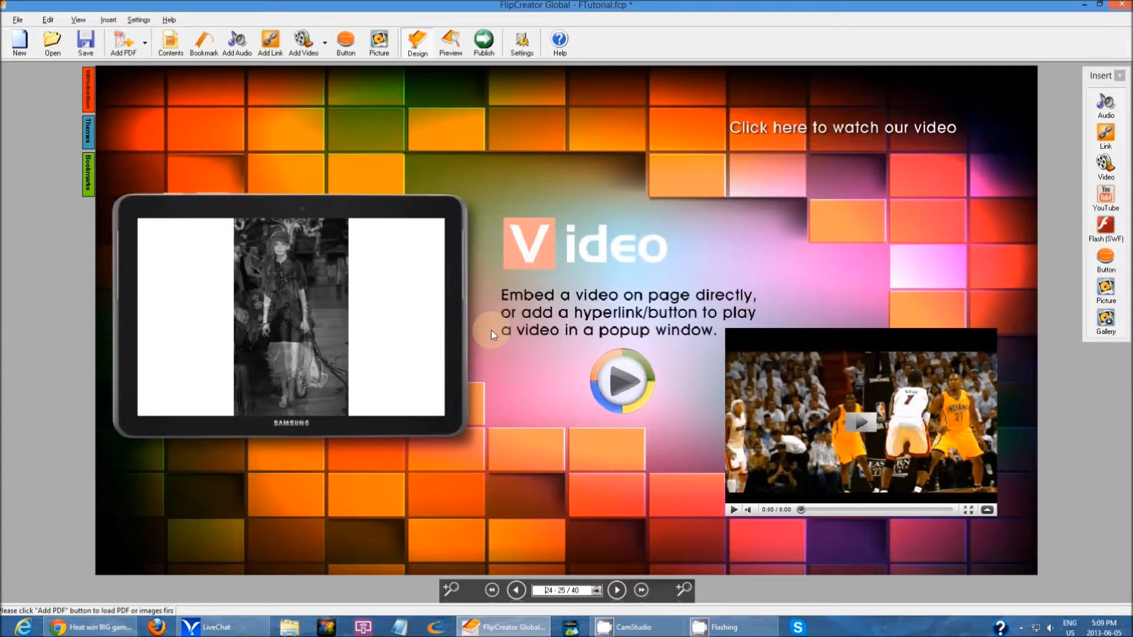